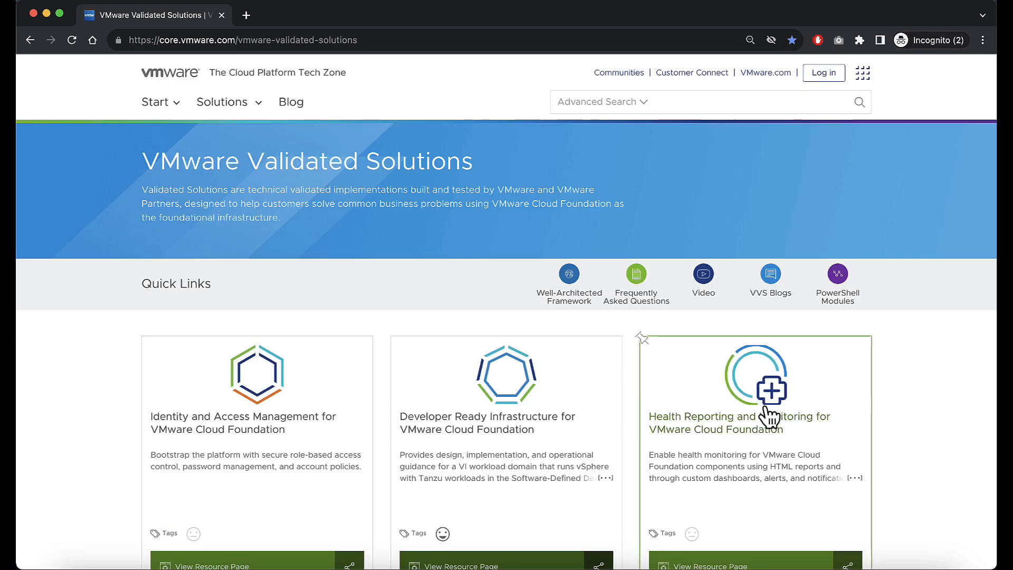
Open the Health Reporting and Monitoring guide and go to its Logical Design page with the diagram enlarged.
{"action": "left_click", "coordinate": [739, 422]}
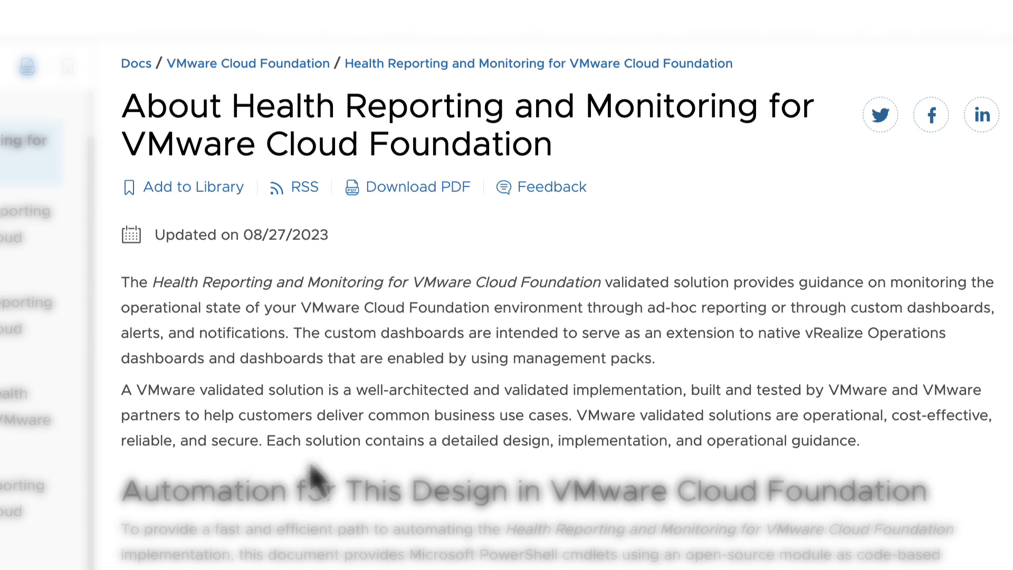
{"action": "mouse_move", "coordinate": [530, 475]}
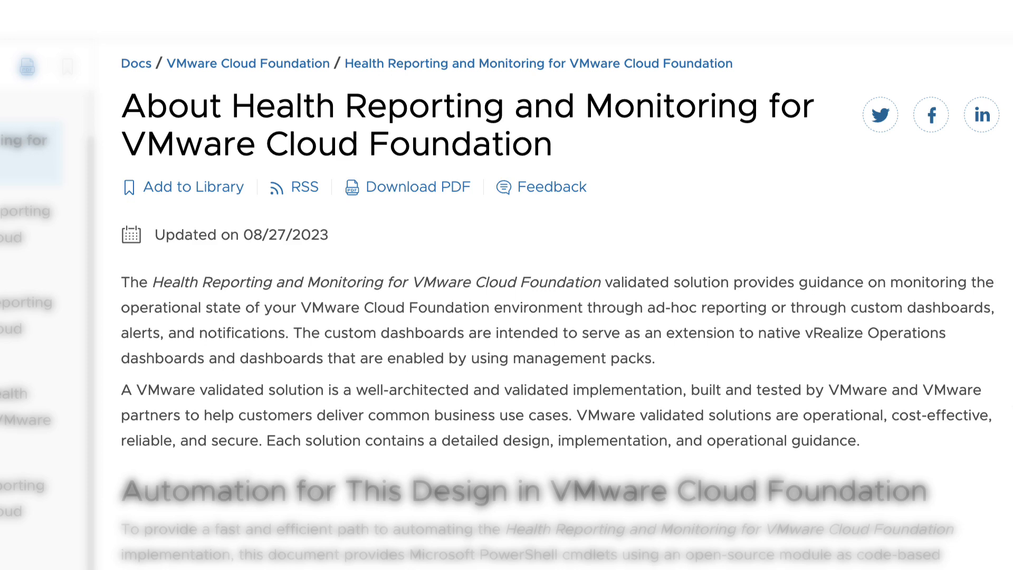
{"action": "scroll", "scroll_direction": "down", "scroll_amount": 3}
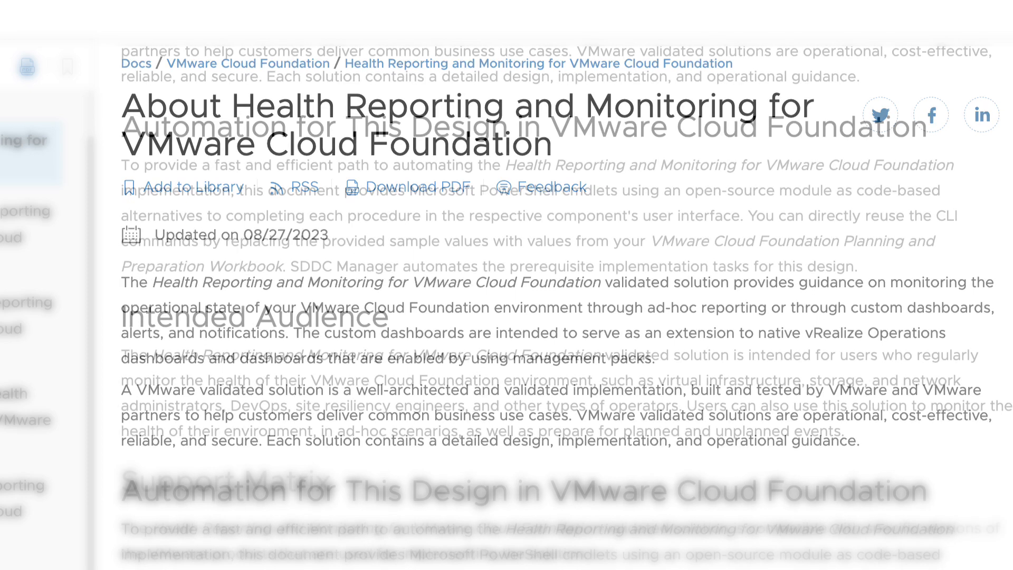
{"action": "scroll", "scroll_direction": "down", "scroll_amount": 3}
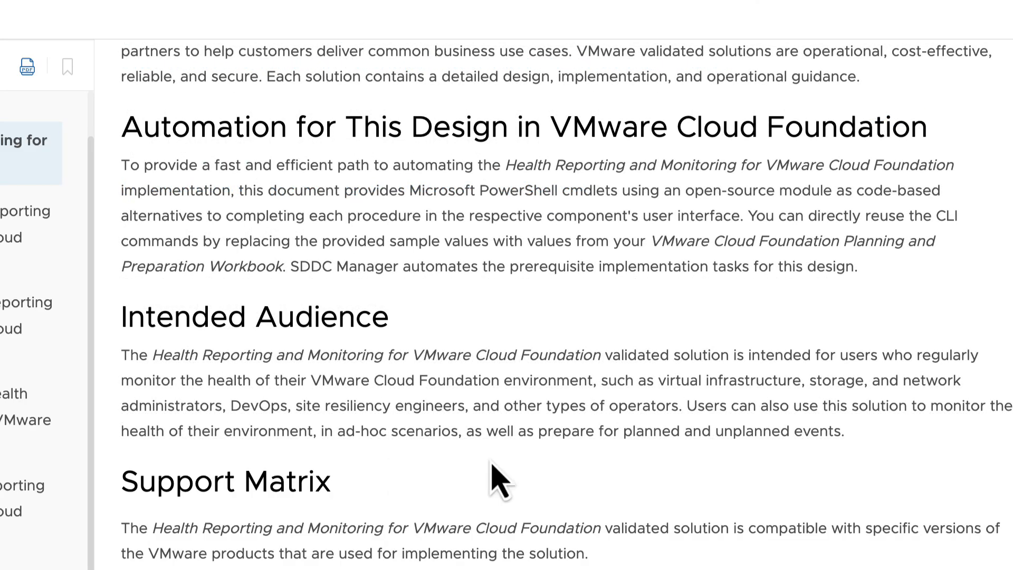
{"action": "mouse_move", "coordinate": [533, 481]}
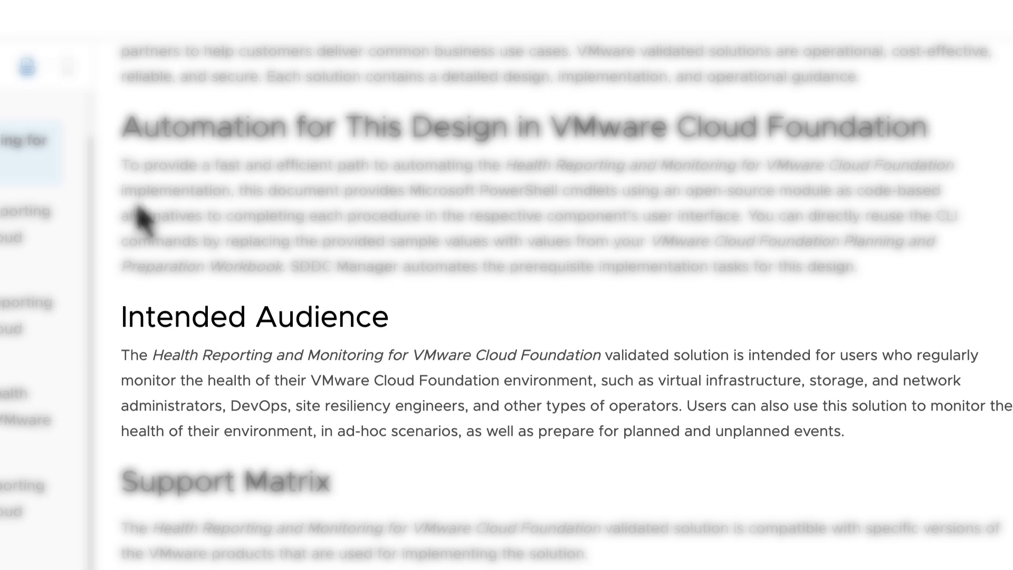
{"action": "mouse_move", "coordinate": [119, 174]}
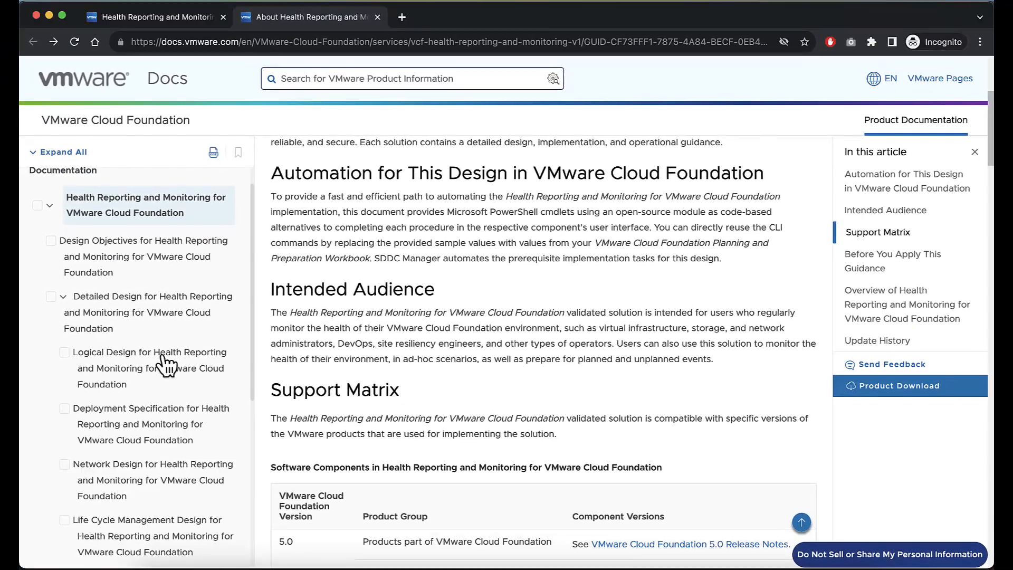
{"action": "left_click", "coordinate": [149, 367]}
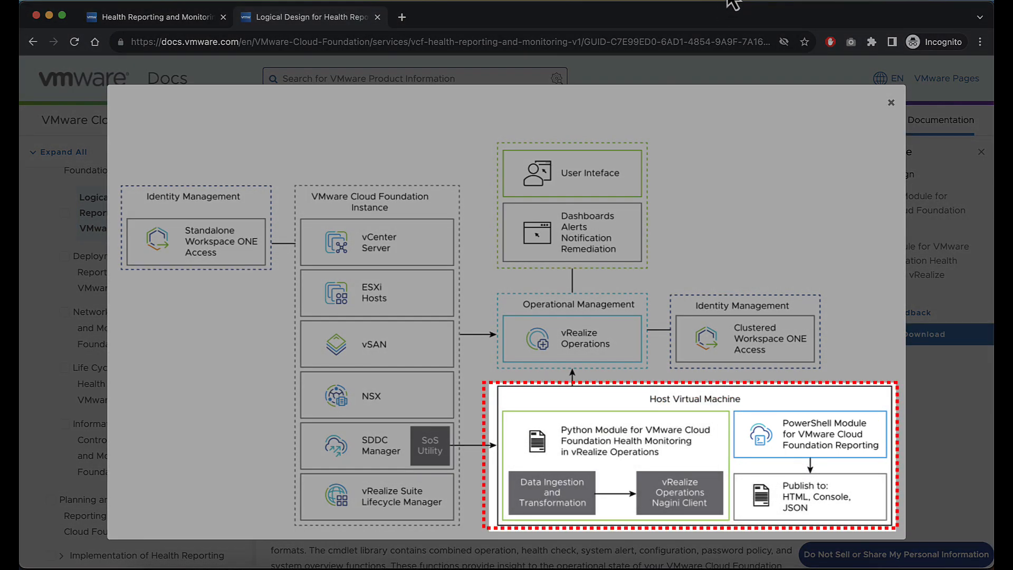
{"action": "left_click", "coordinate": [891, 102]}
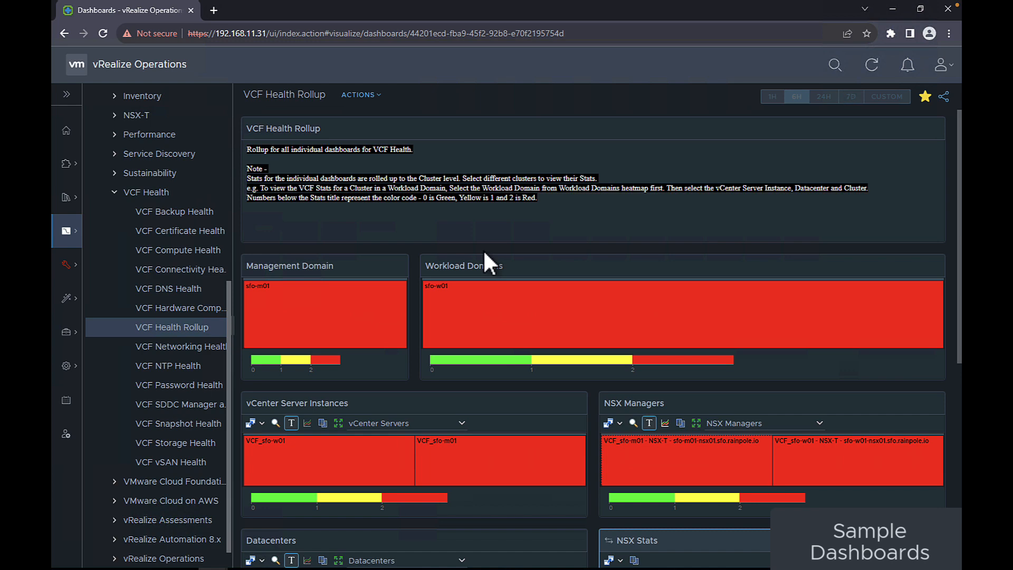
Review the VCF Health Rollup dashboard and jump from it to VCF Password Health.
{"action": "scroll", "scroll_direction": "down", "scroll_amount": 3}
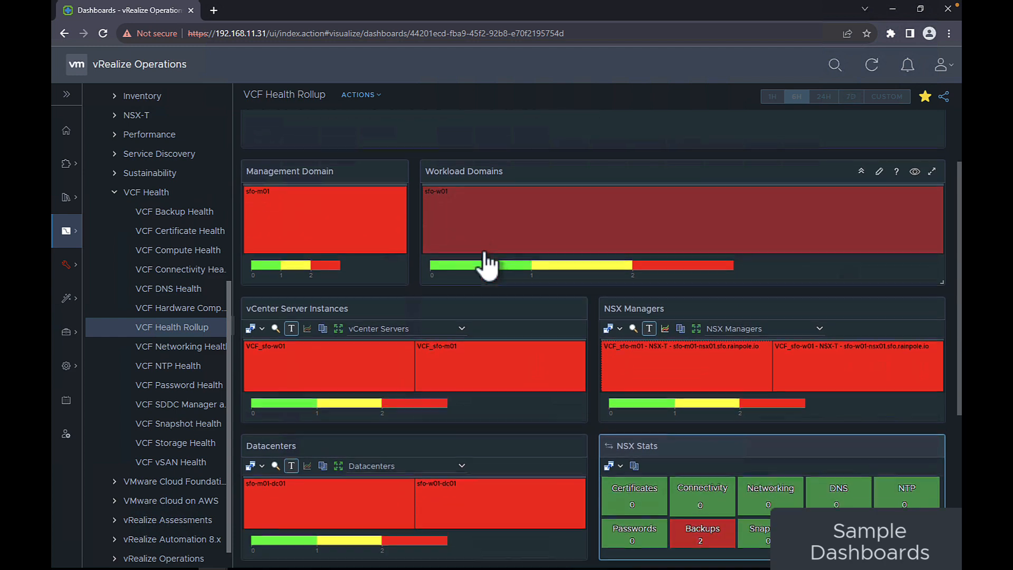
{"action": "scroll", "scroll_direction": "down", "scroll_amount": 3}
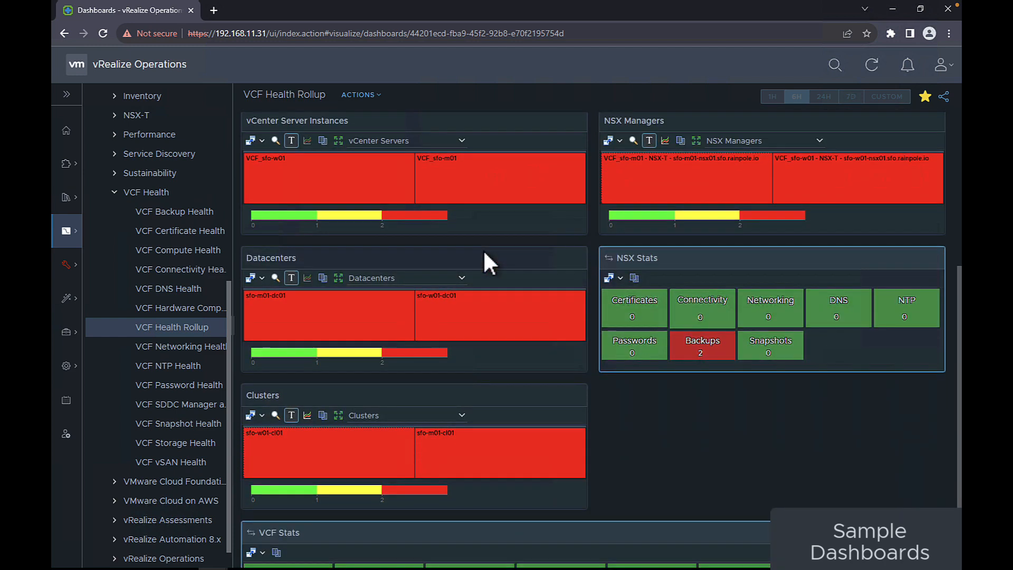
{"action": "scroll", "scroll_direction": "down", "scroll_amount": 3}
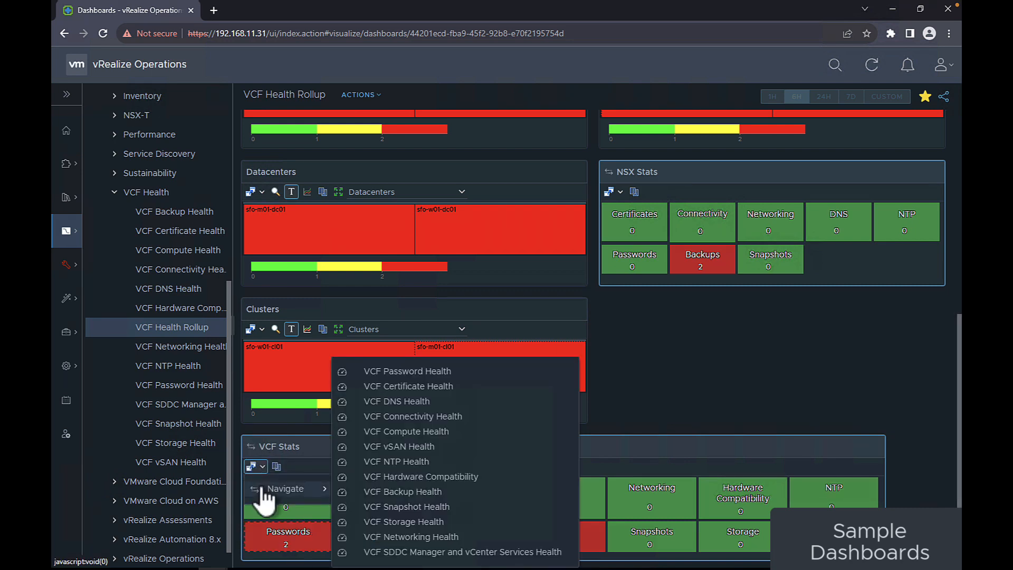
{"action": "left_click", "coordinate": [407, 371]}
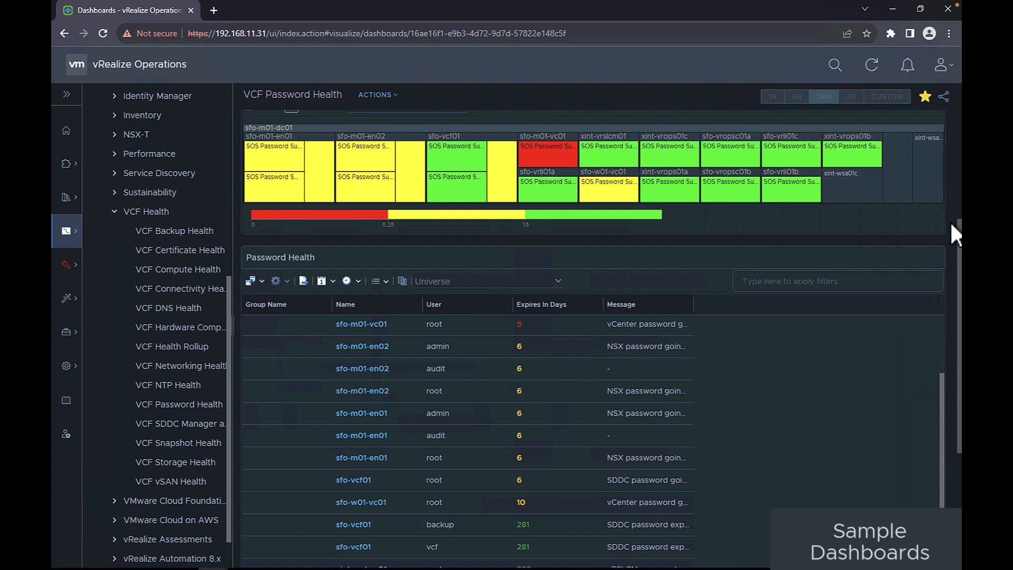
Review the VCF Certificate Health dashboard, then move on to VCF Compute Health.
{"action": "left_click", "coordinate": [175, 231]}
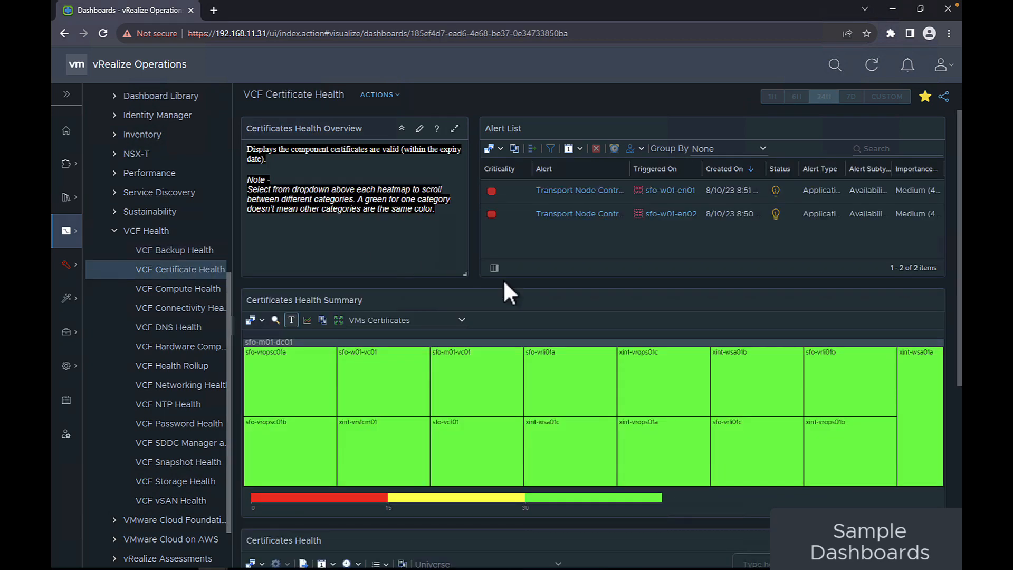
{"action": "scroll", "scroll_direction": "down", "scroll_amount": 3}
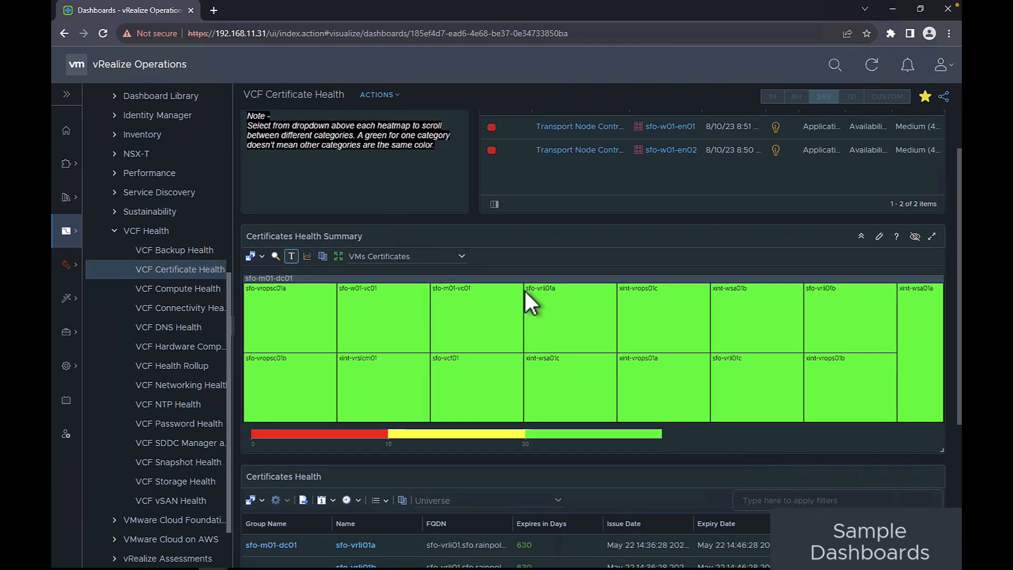
{"action": "scroll", "scroll_direction": "down", "scroll_amount": 3}
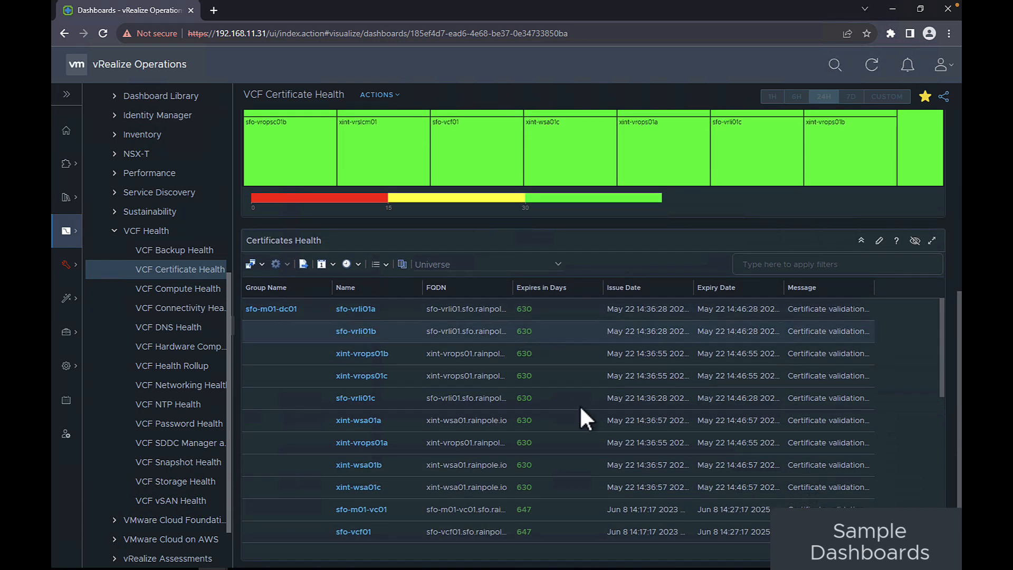
{"action": "left_click", "coordinate": [177, 307]}
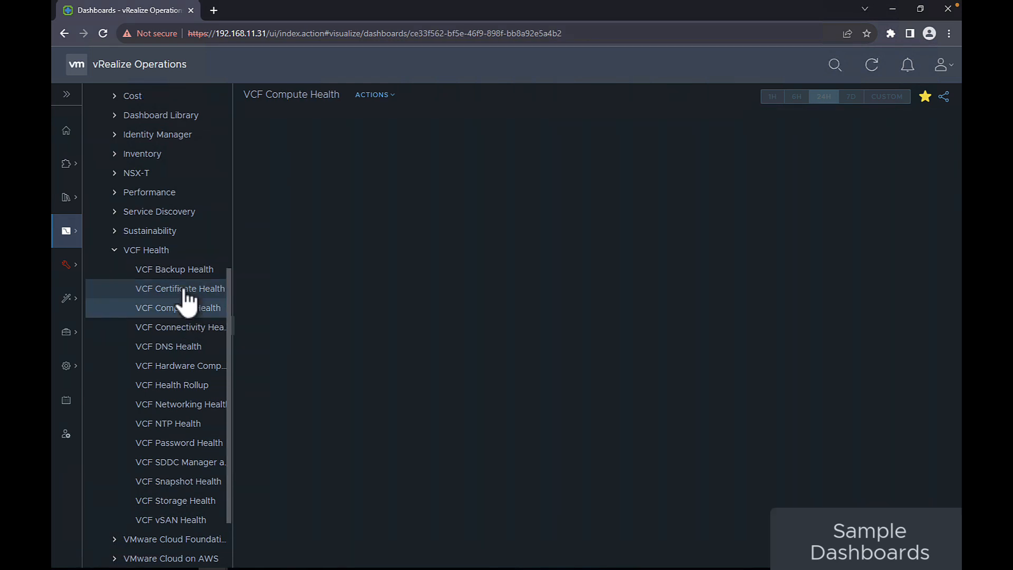
Review the VCF Compute and Connectivity Health dashboards.
{"action": "left_click", "coordinate": [177, 307]}
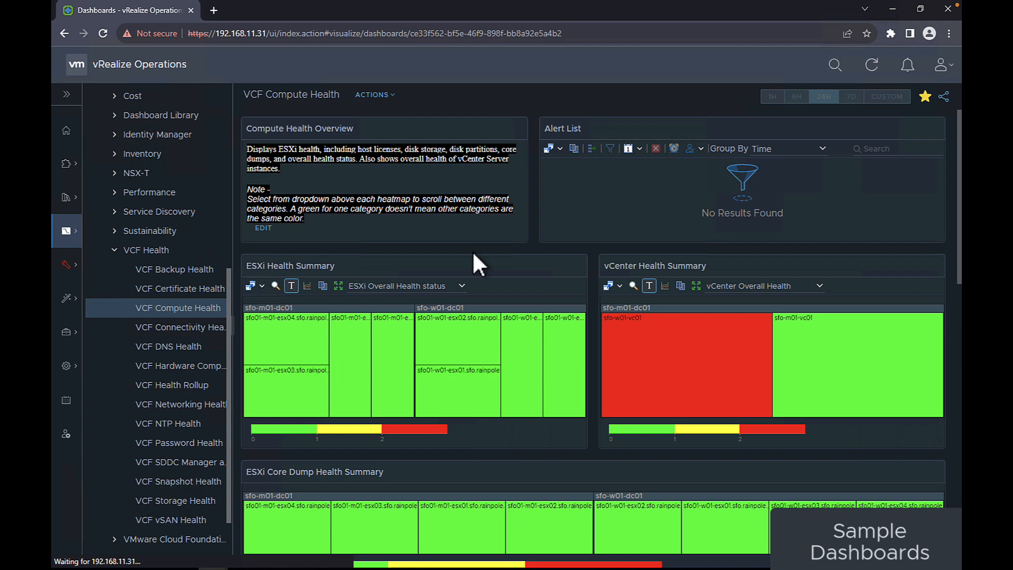
{"action": "mouse_move", "coordinate": [598, 287]}
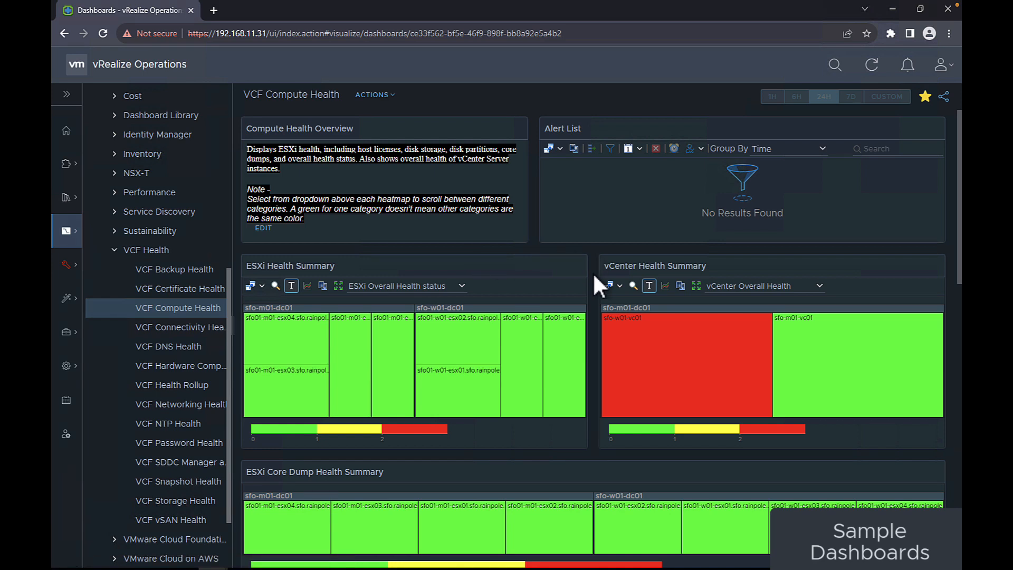
{"action": "scroll", "scroll_direction": "down", "scroll_amount": 3}
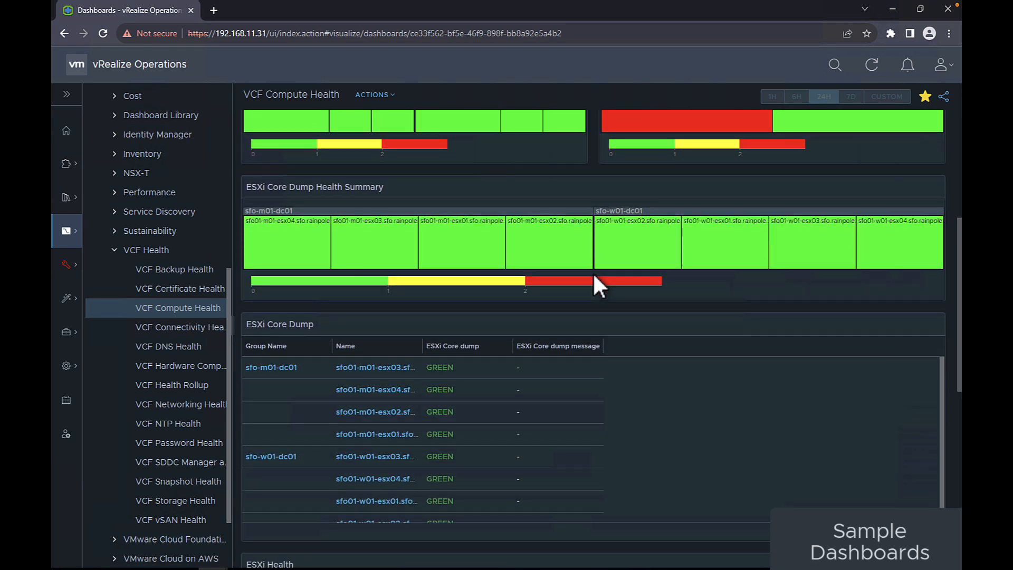
{"action": "scroll", "scroll_direction": "down", "scroll_amount": 3}
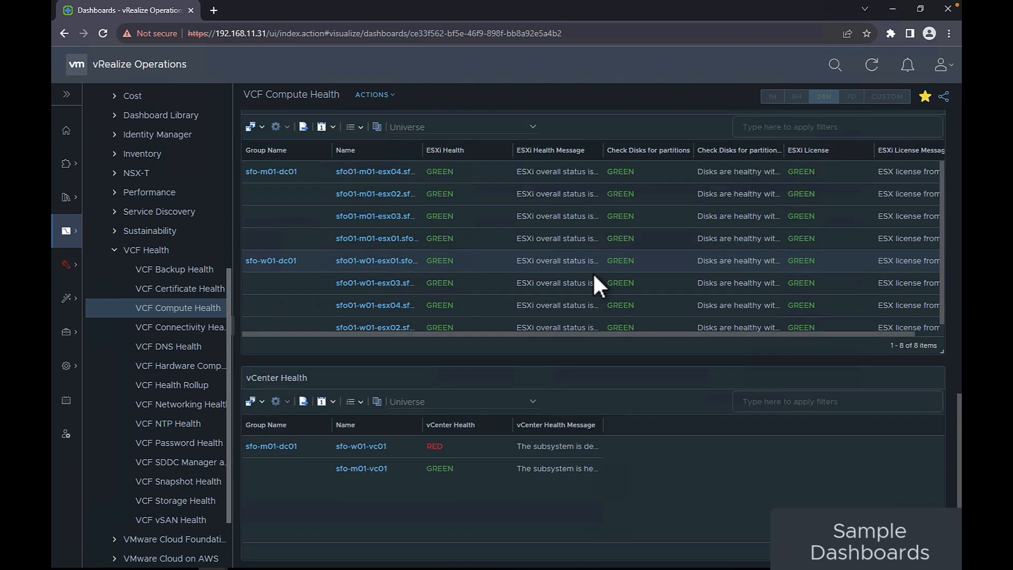
{"action": "mouse_move", "coordinate": [557, 445]}
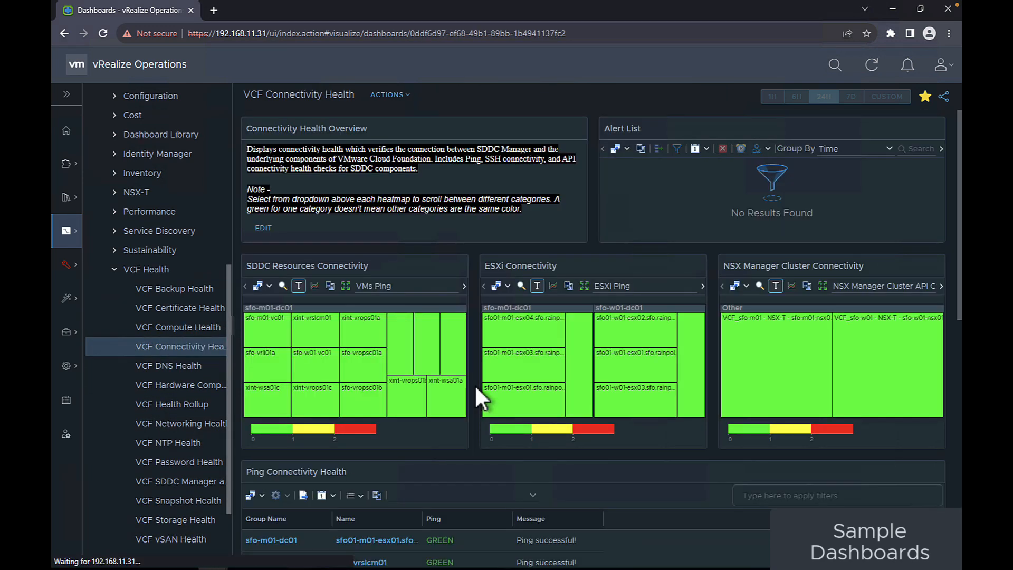
{"action": "scroll", "scroll_direction": "down", "scroll_amount": 3}
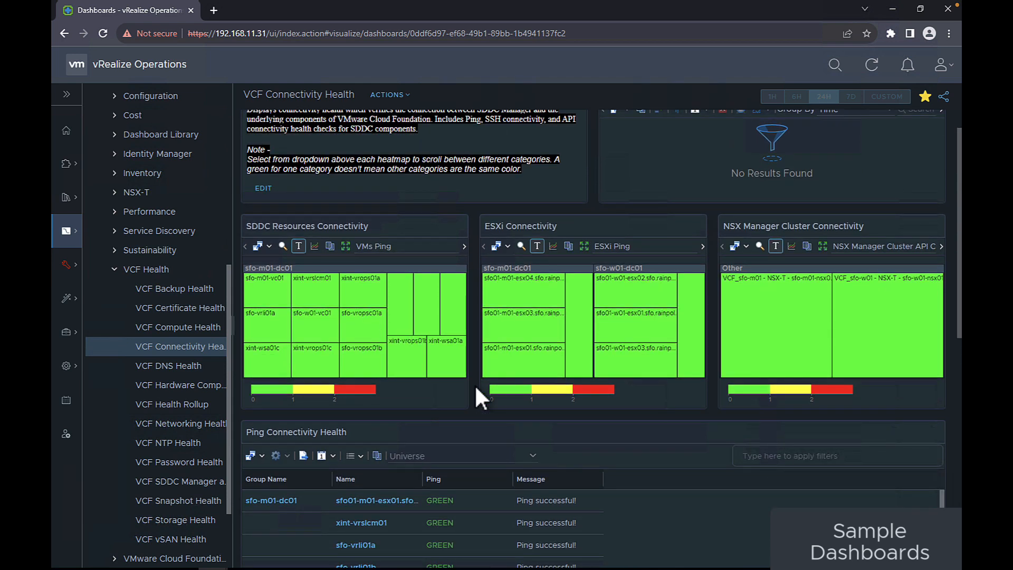
{"action": "scroll", "scroll_direction": "down", "scroll_amount": 3}
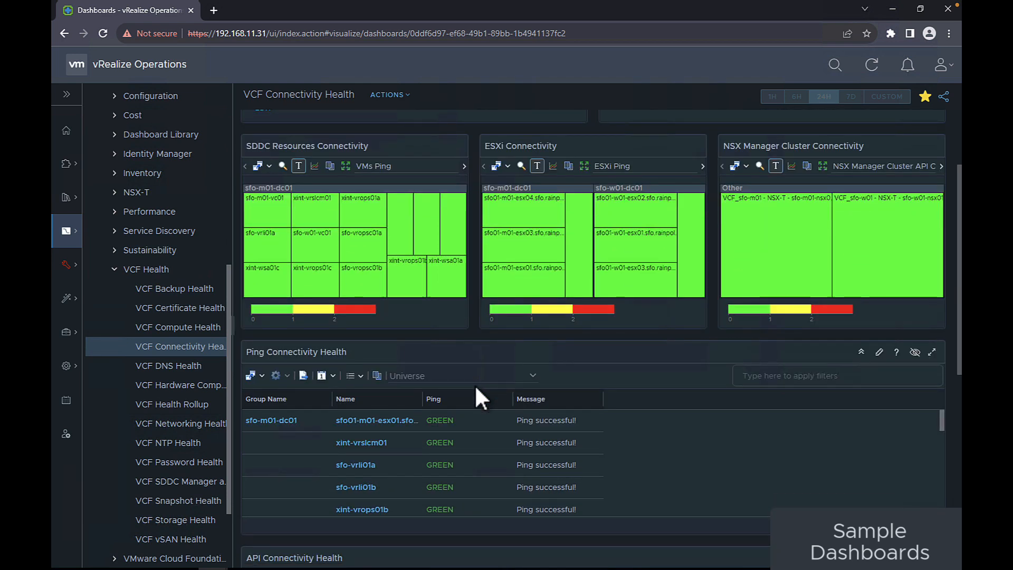
{"action": "scroll", "scroll_direction": "down", "scroll_amount": 3}
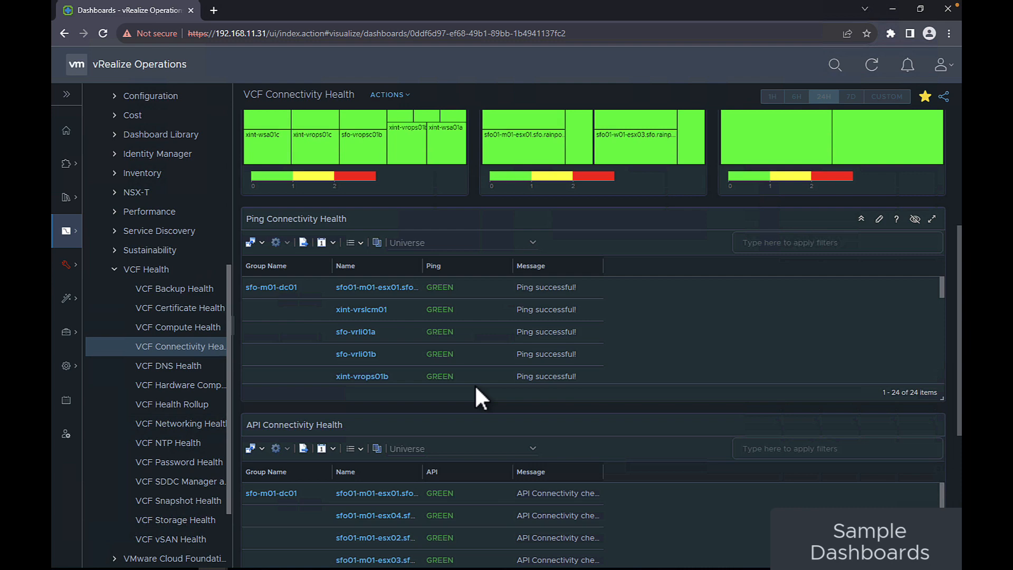
Review the DNS and Hardware Compatibility Health dashboards, then switch to VCF Networking Health.
{"action": "scroll", "scroll_direction": "down", "scroll_amount": 3}
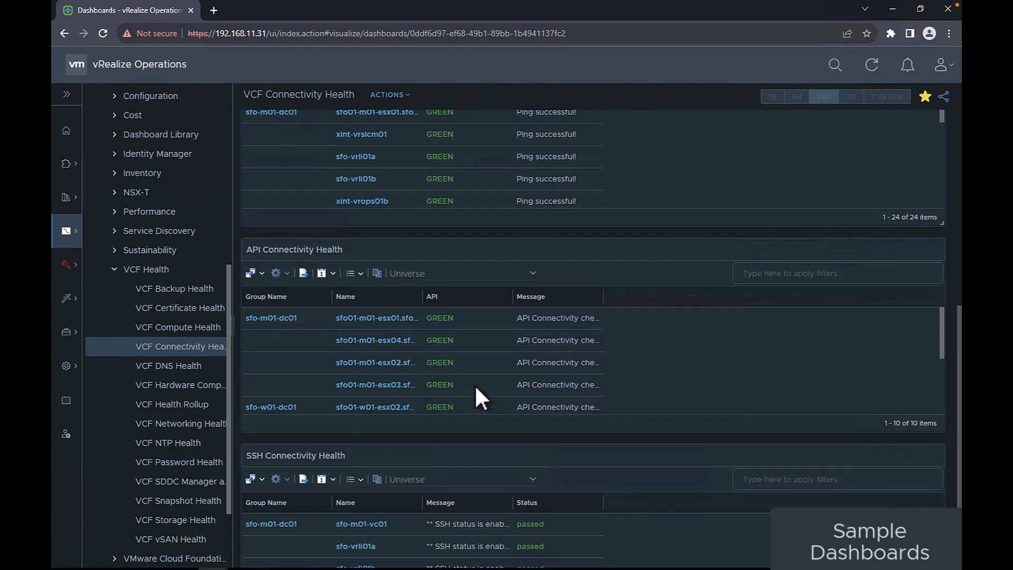
{"action": "scroll", "scroll_direction": "down", "scroll_amount": 3}
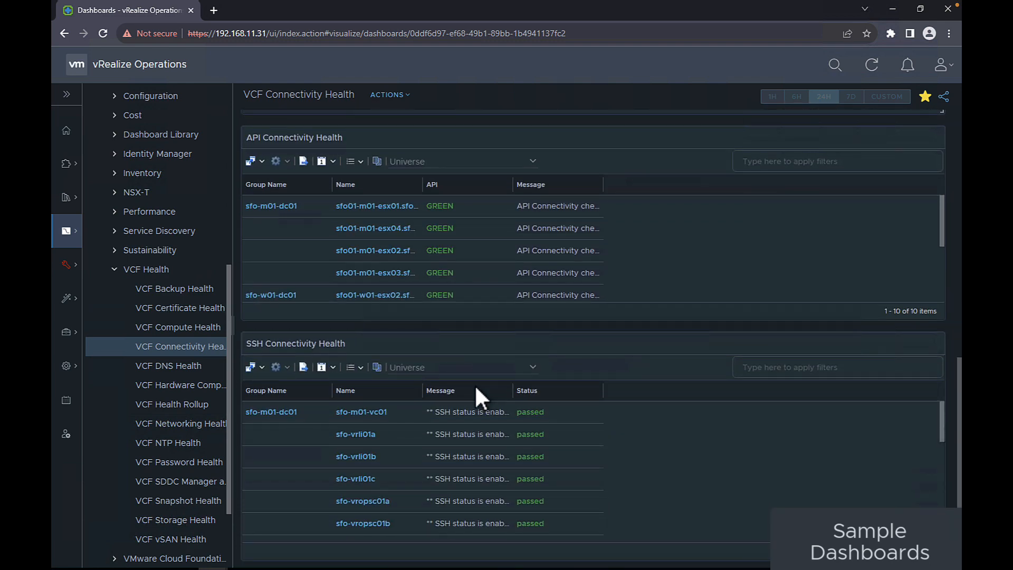
{"action": "mouse_move", "coordinate": [265, 372]}
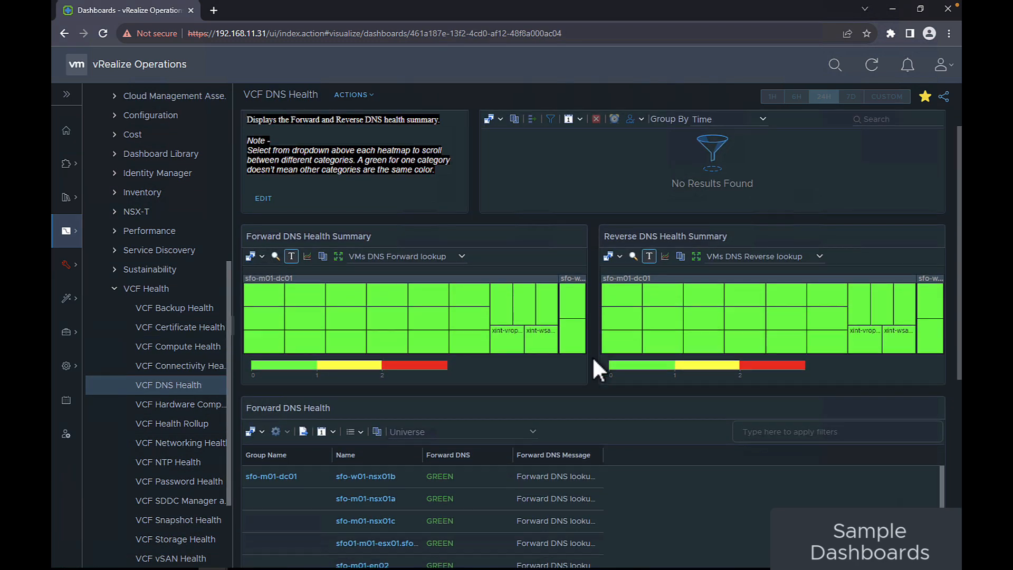
{"action": "scroll", "scroll_direction": "down", "scroll_amount": 3}
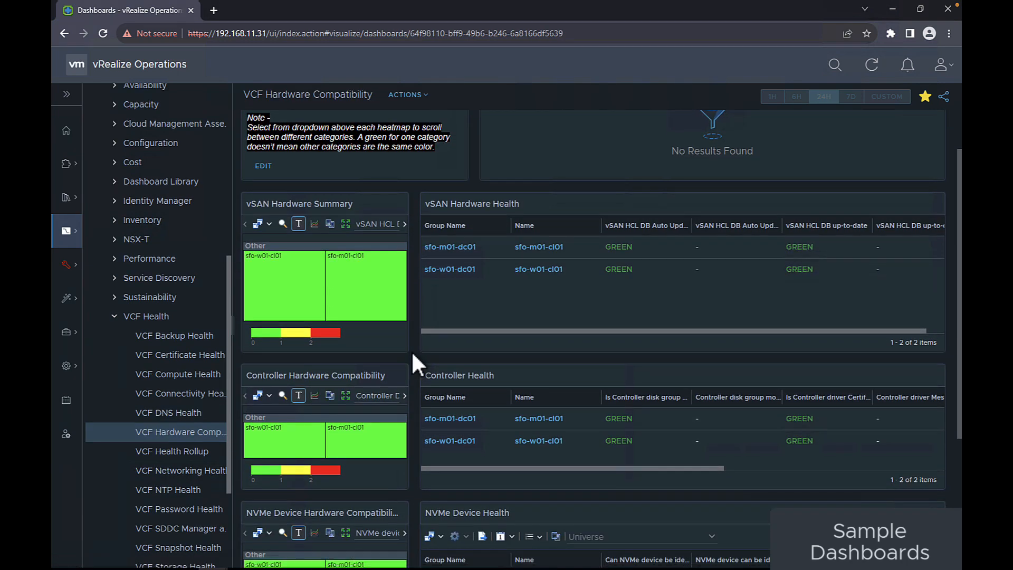
{"action": "scroll", "scroll_direction": "down", "scroll_amount": 3}
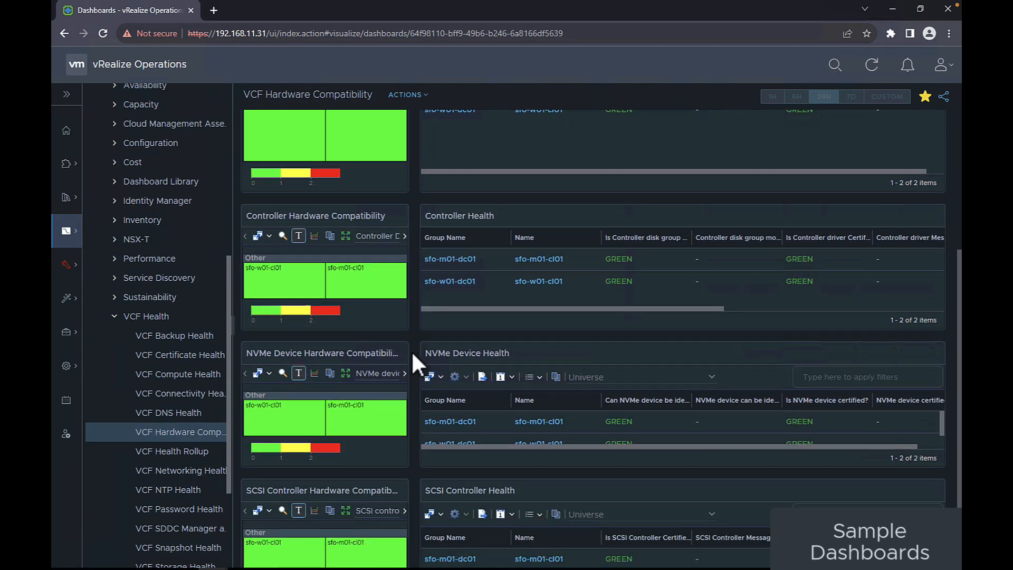
{"action": "scroll", "scroll_direction": "down", "scroll_amount": 3}
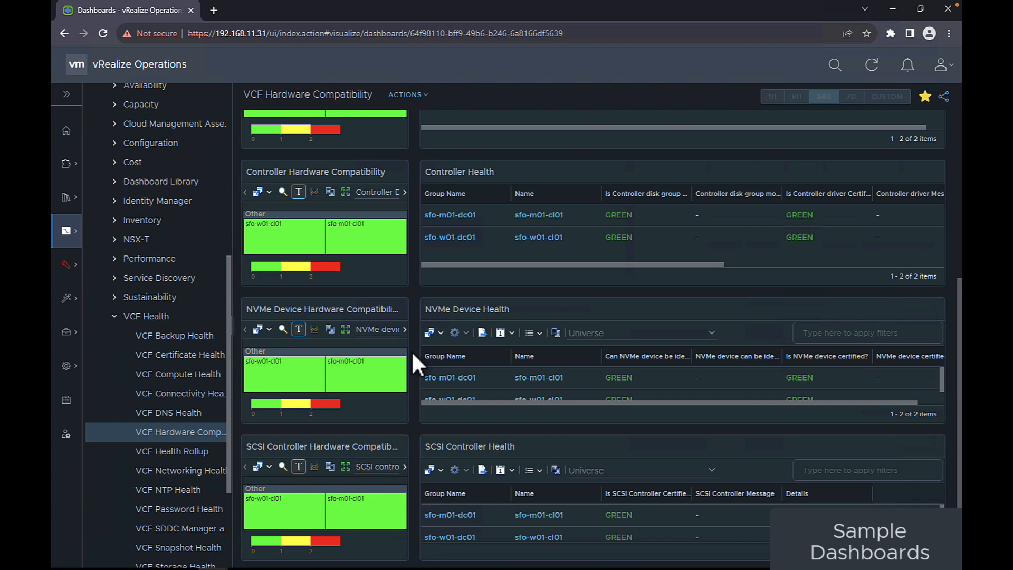
{"action": "left_click", "coordinate": [180, 490]}
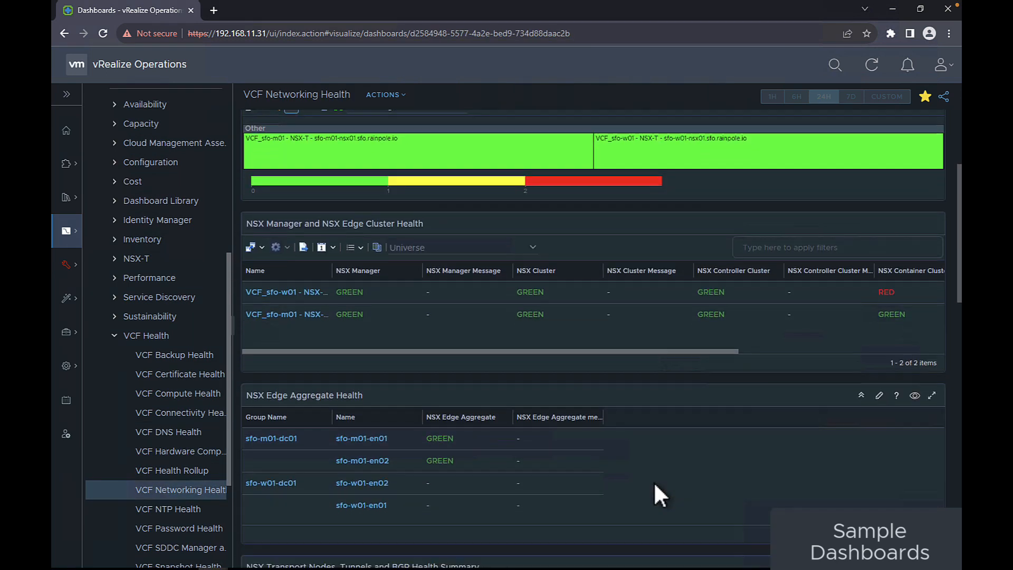
Review VCF Networking Health and switch to the VCF NTP Health dashboard.
{"action": "scroll", "scroll_direction": "down", "scroll_amount": 3}
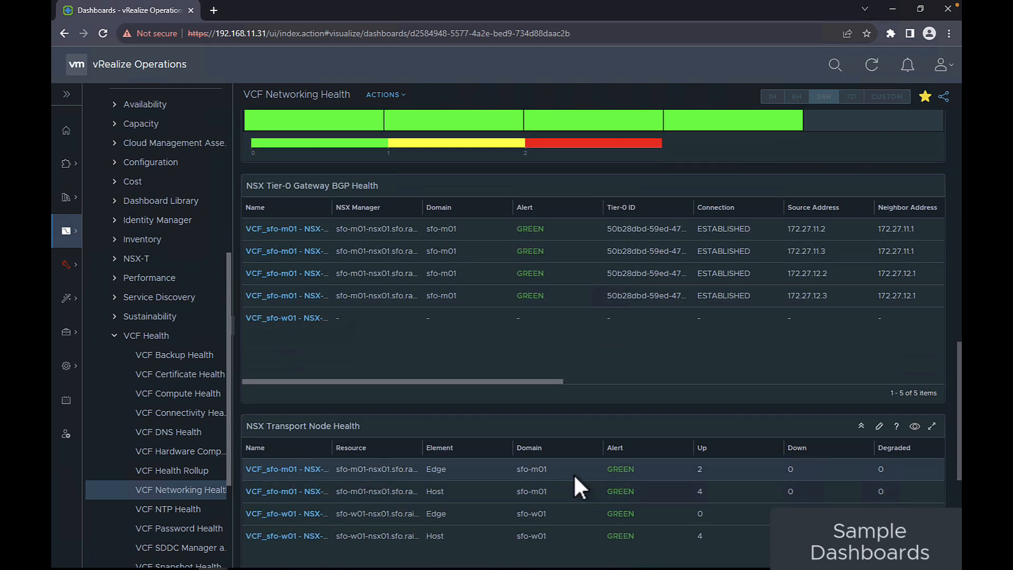
{"action": "scroll", "scroll_direction": "down", "scroll_amount": 3}
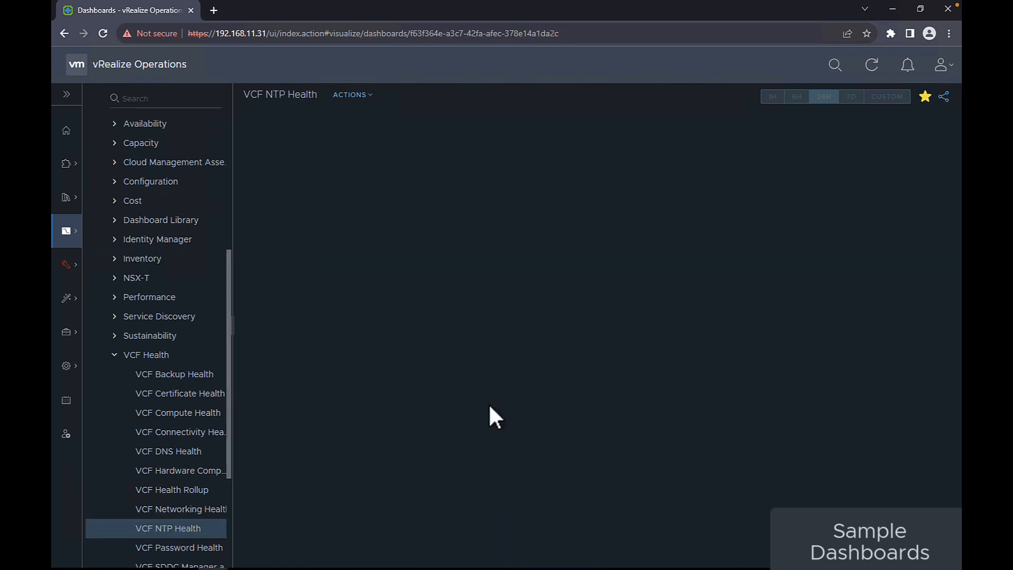
{"action": "left_click", "coordinate": [172, 528]}
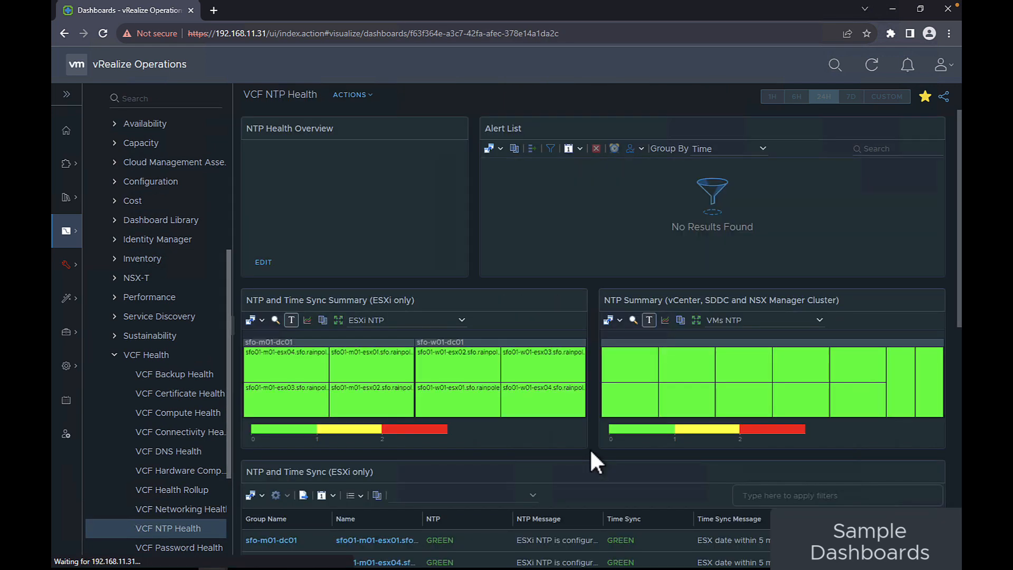
Review the ESXi and management VM NTP status tables, then switch to VCF Password Health.
{"action": "scroll", "scroll_direction": "down", "scroll_amount": 3}
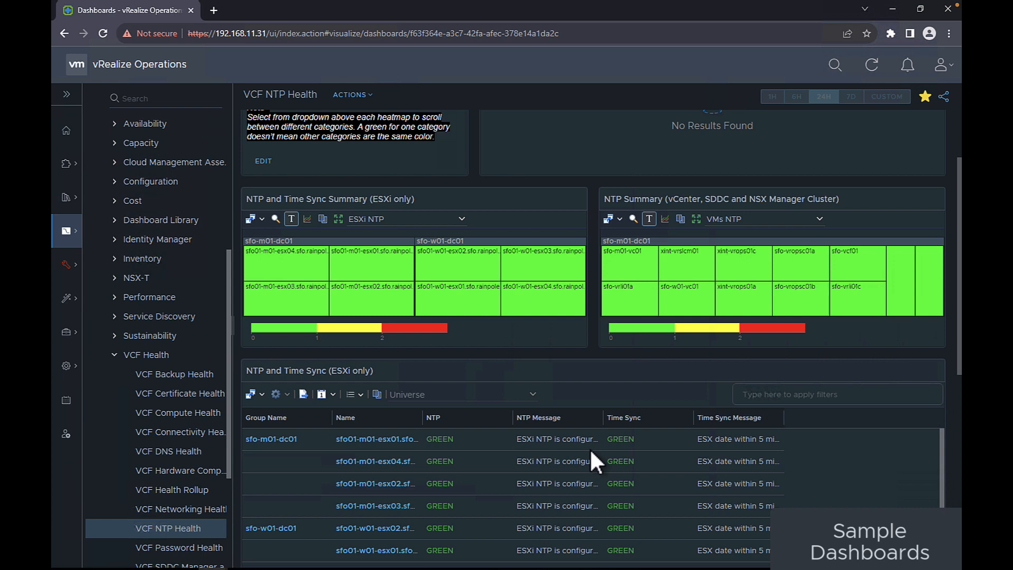
{"action": "scroll", "scroll_direction": "down", "scroll_amount": 3}
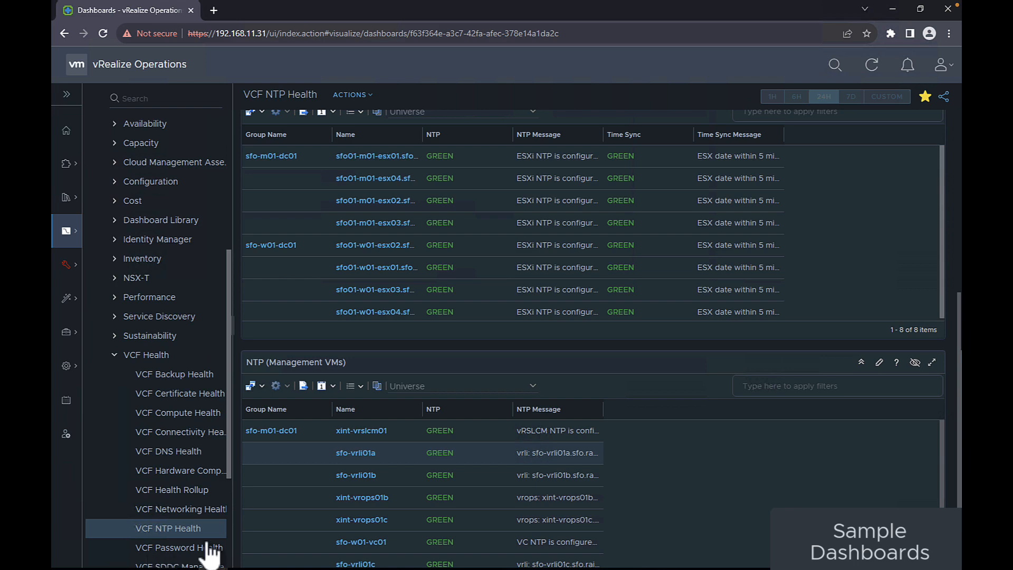
{"action": "mouse_move", "coordinate": [741, 379]}
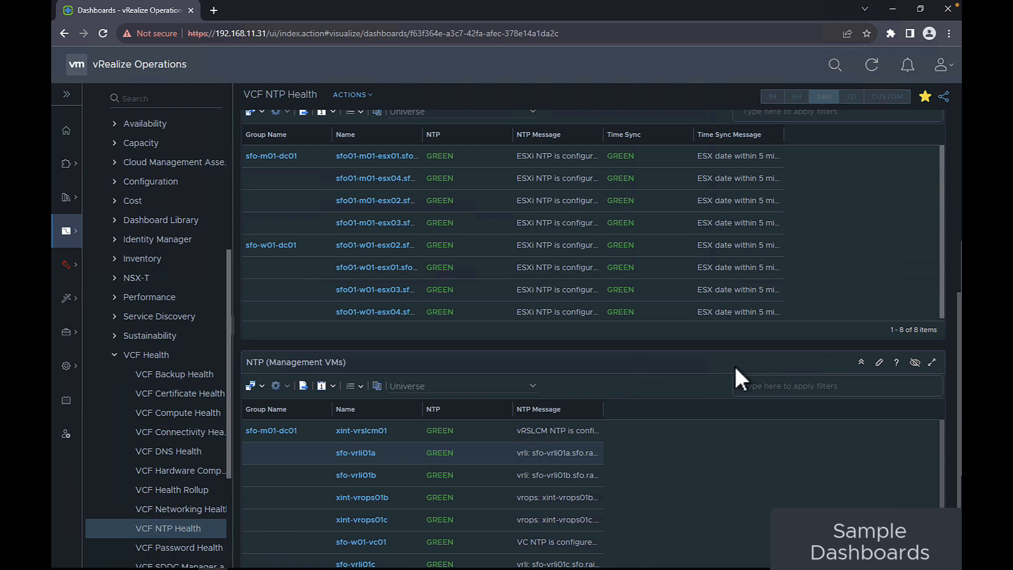
{"action": "left_click", "coordinate": [180, 548]}
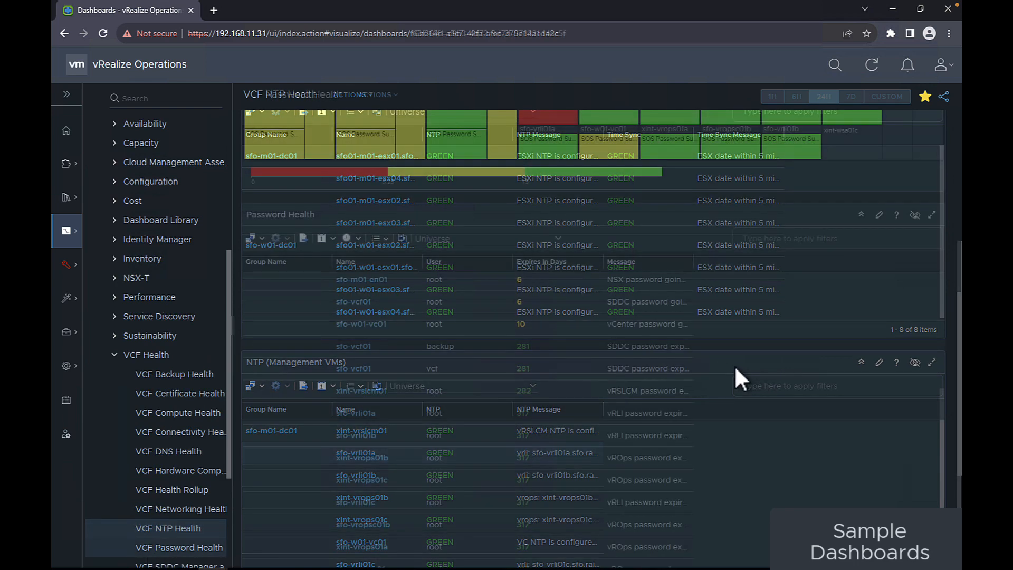
Review VCF Password Health and the SDDC Manager and vCenter Services Health dashboard.
{"action": "left_click", "coordinate": [179, 548]}
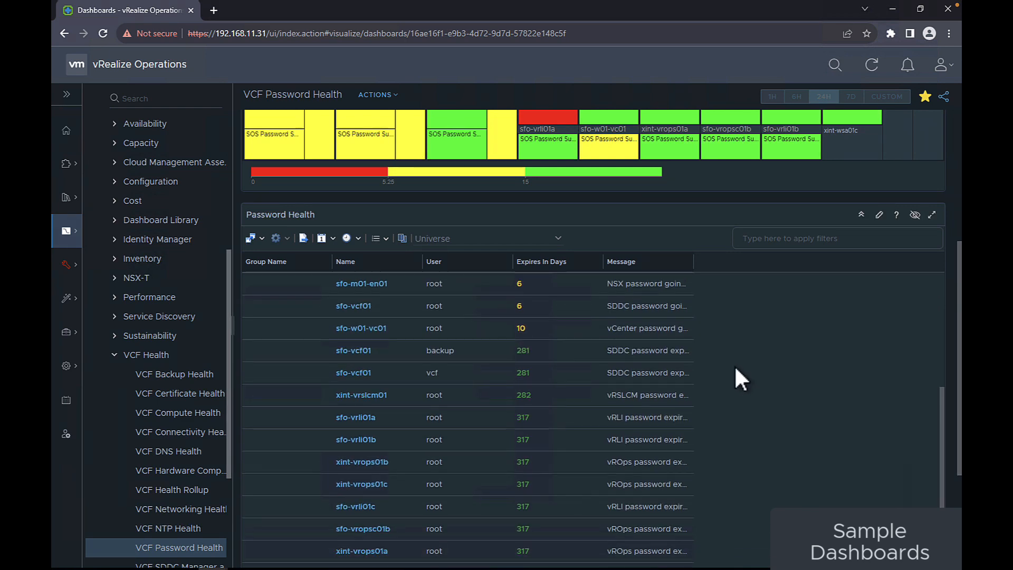
{"action": "left_click", "coordinate": [178, 424]}
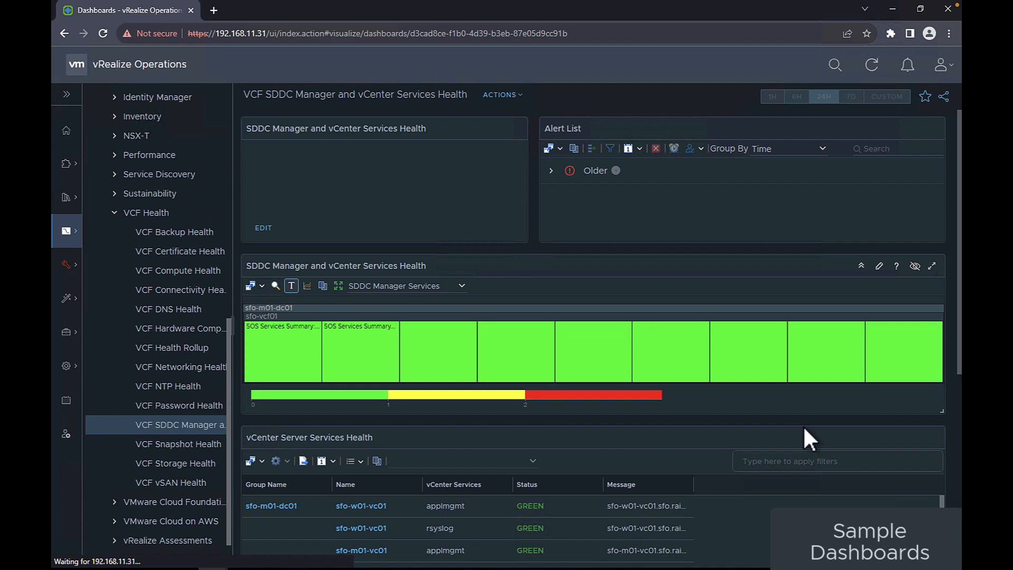
{"action": "scroll", "scroll_direction": "down", "scroll_amount": 3}
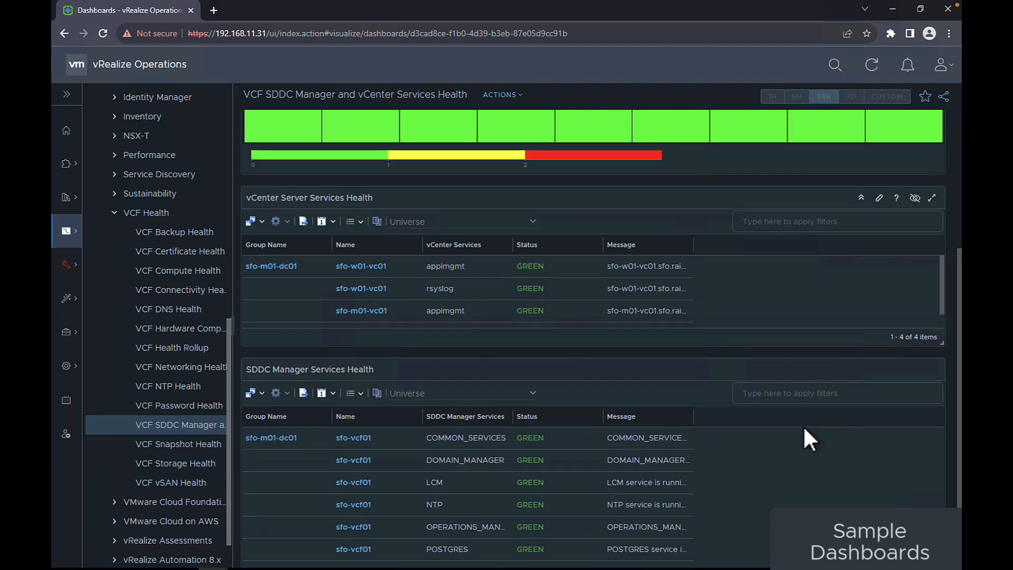
{"action": "scroll", "scroll_direction": "down", "scroll_amount": 3}
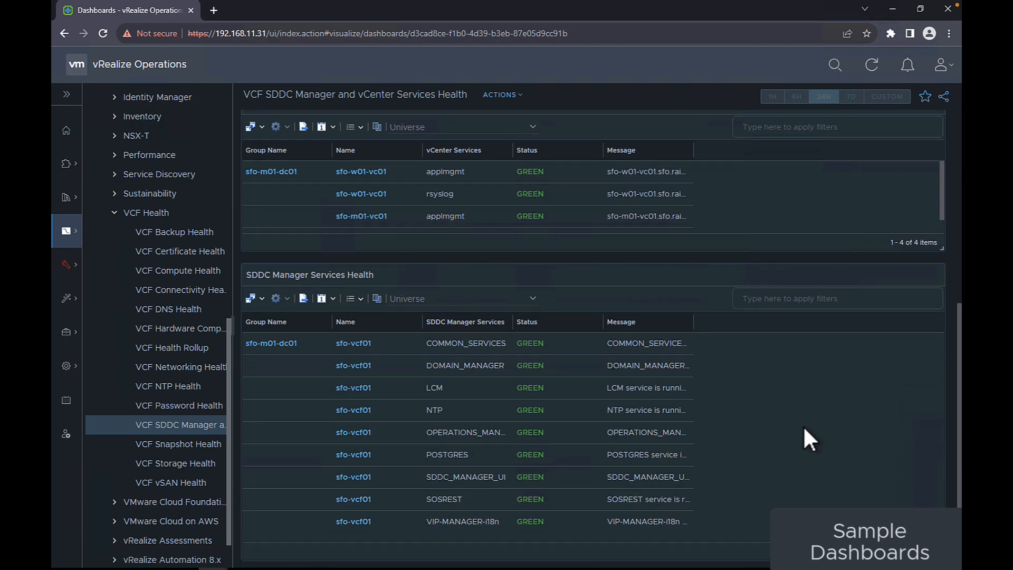
Review the VCF Snapshot Health dashboard, then switch to VCF Storage Health.
{"action": "left_click", "coordinate": [178, 445]}
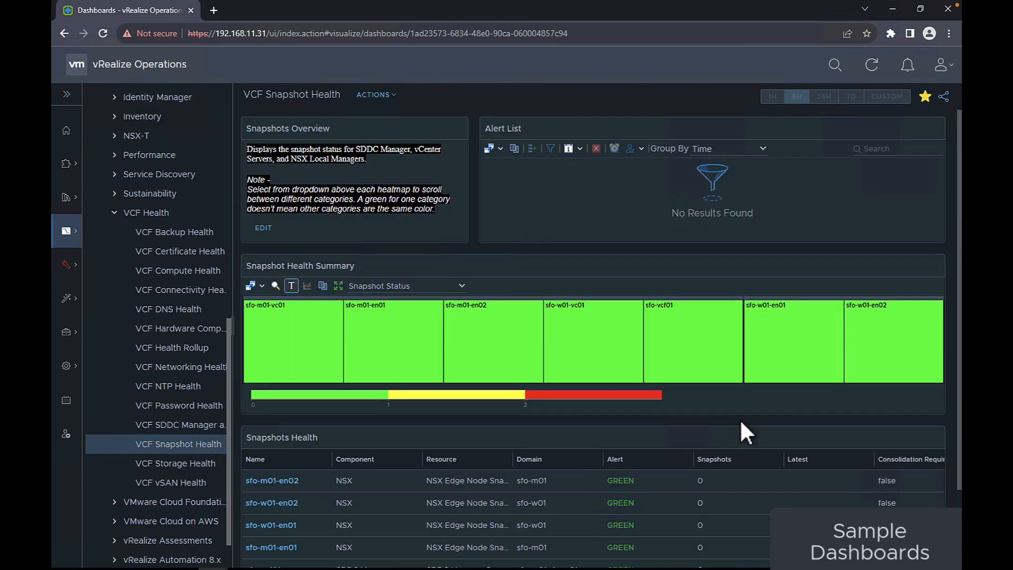
{"action": "scroll", "scroll_direction": "down", "scroll_amount": 3}
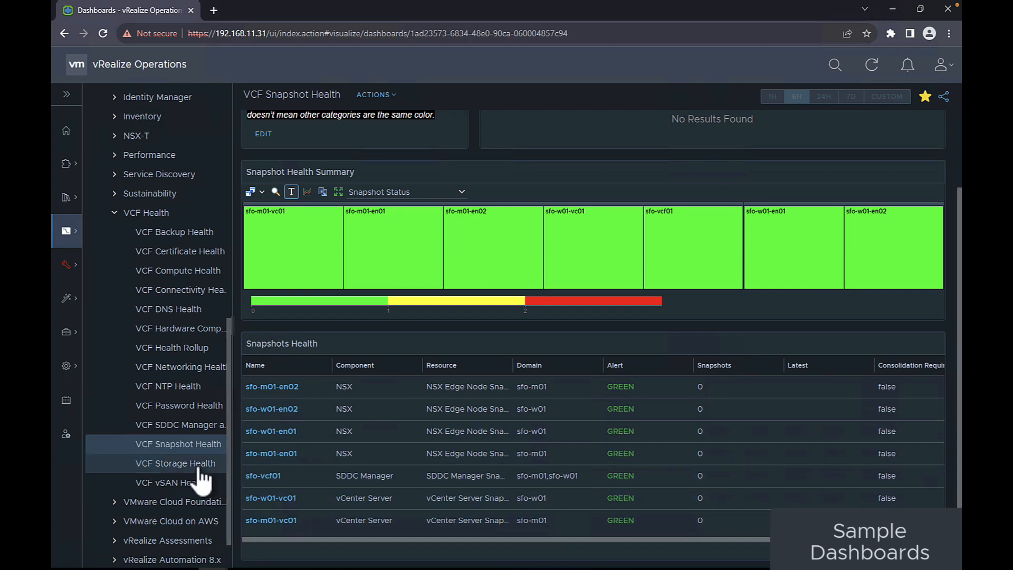
{"action": "left_click", "coordinate": [175, 464]}
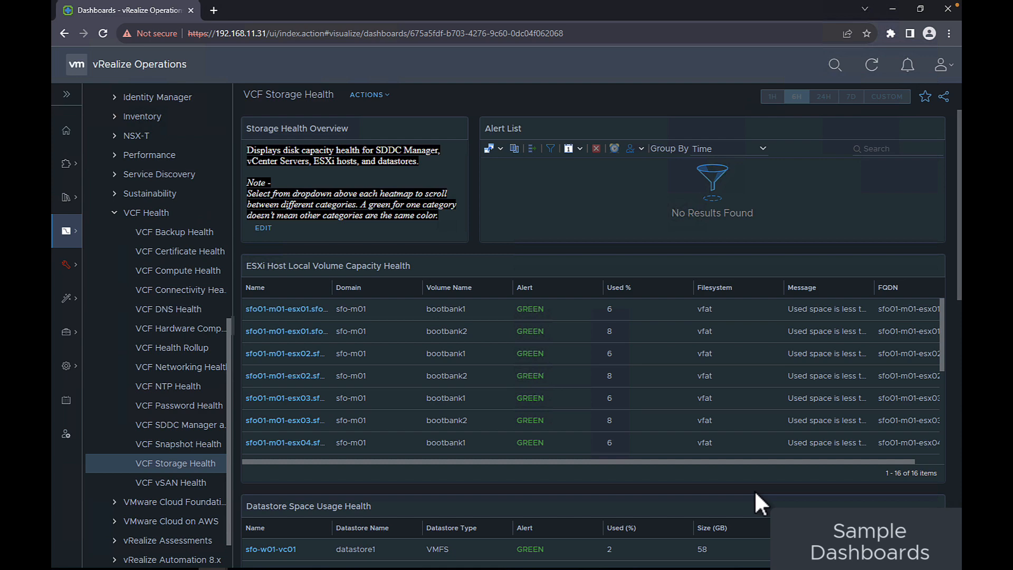
Review Storage Health, then show VCF vSAN Health down to VM Storage Policy Compliance.
{"action": "scroll", "scroll_direction": "down", "scroll_amount": 3}
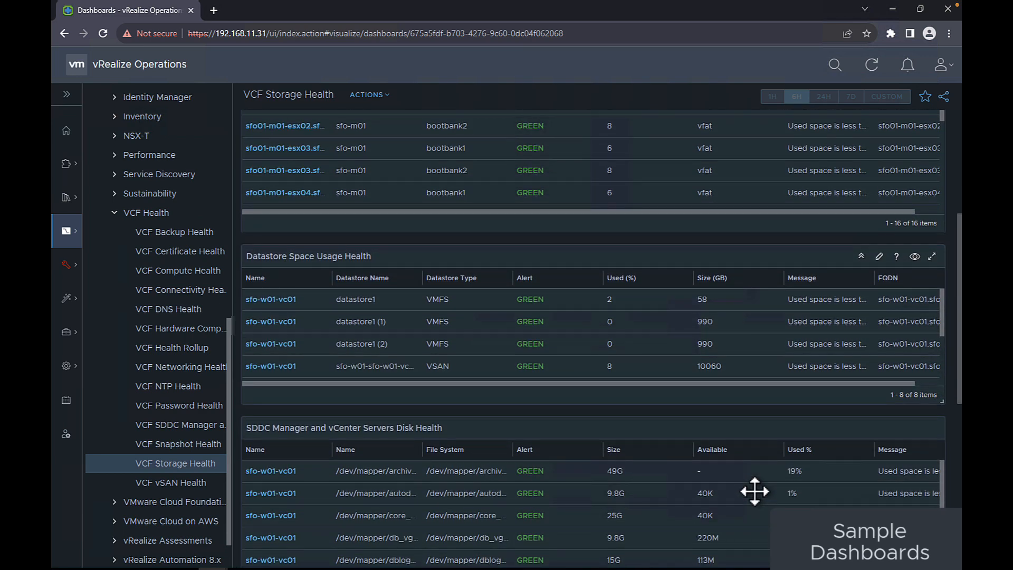
{"action": "left_click", "coordinate": [172, 483]}
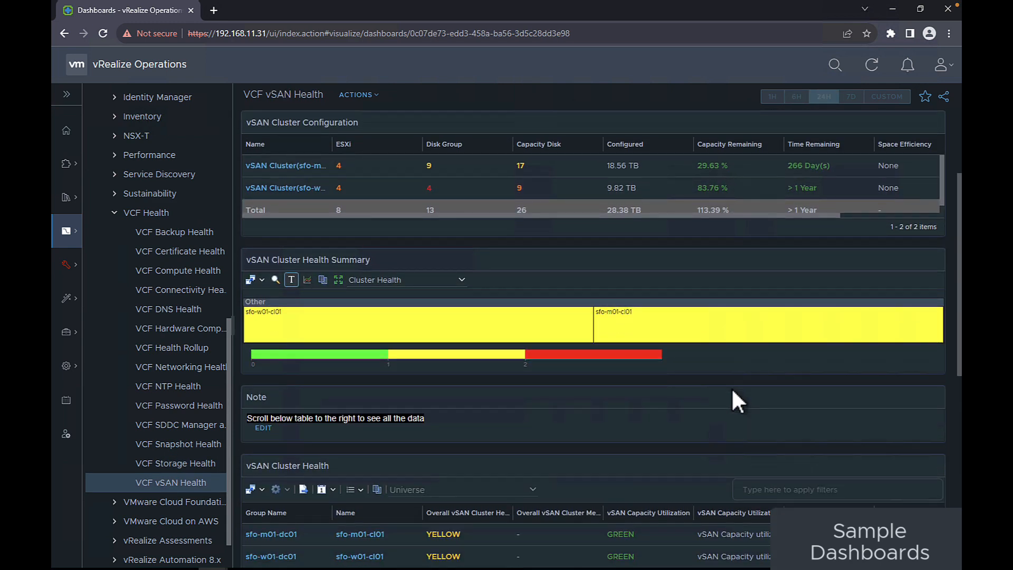
{"action": "scroll", "scroll_direction": "down", "scroll_amount": 3}
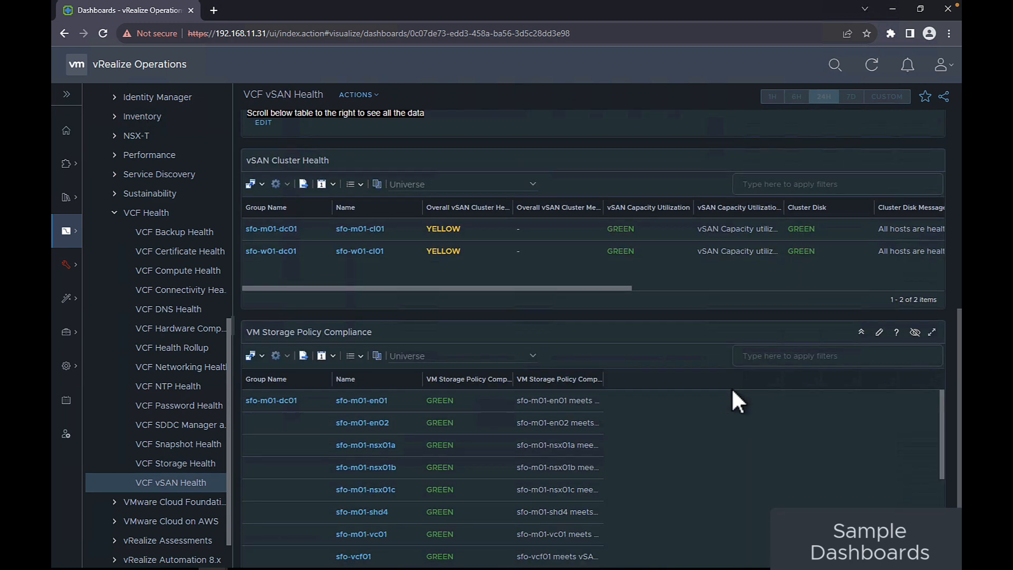
{"action": "scroll", "scroll_direction": "down", "scroll_amount": 3}
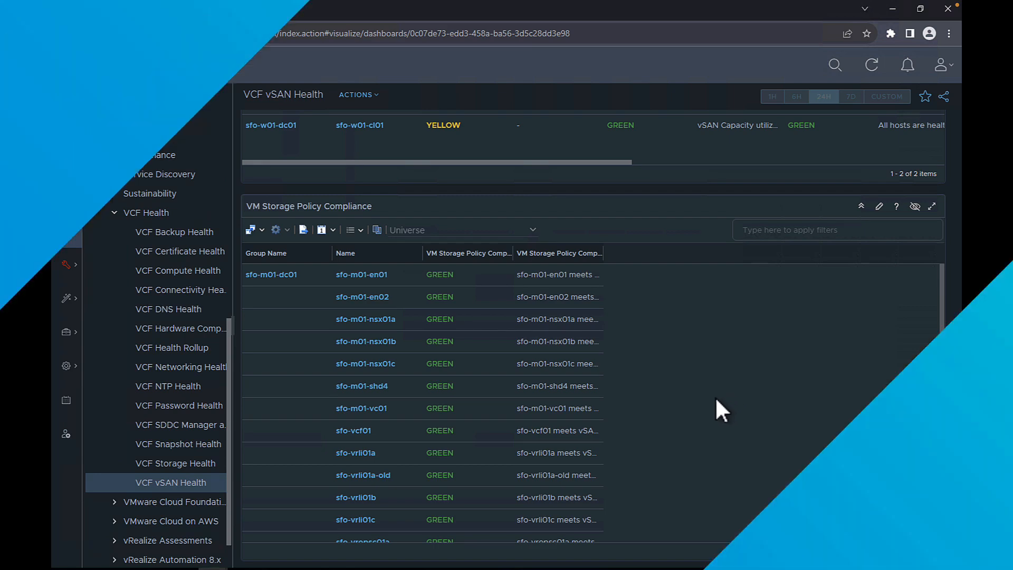
Open the SoS: Virtual machine Password expiry alert and show its second remediation recommendation.
{"action": "left_click", "coordinate": [180, 405]}
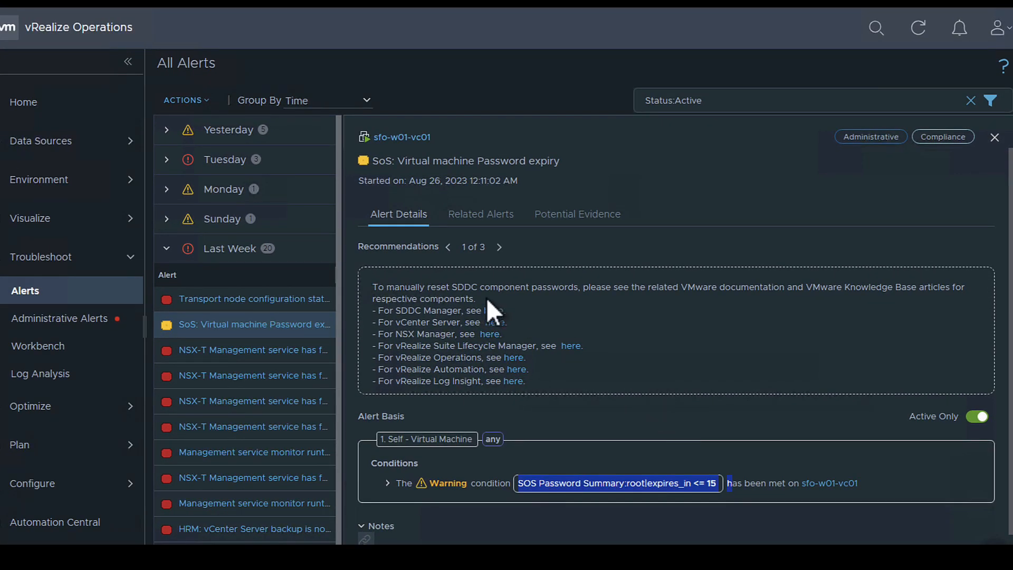
{"action": "left_click", "coordinate": [498, 247]}
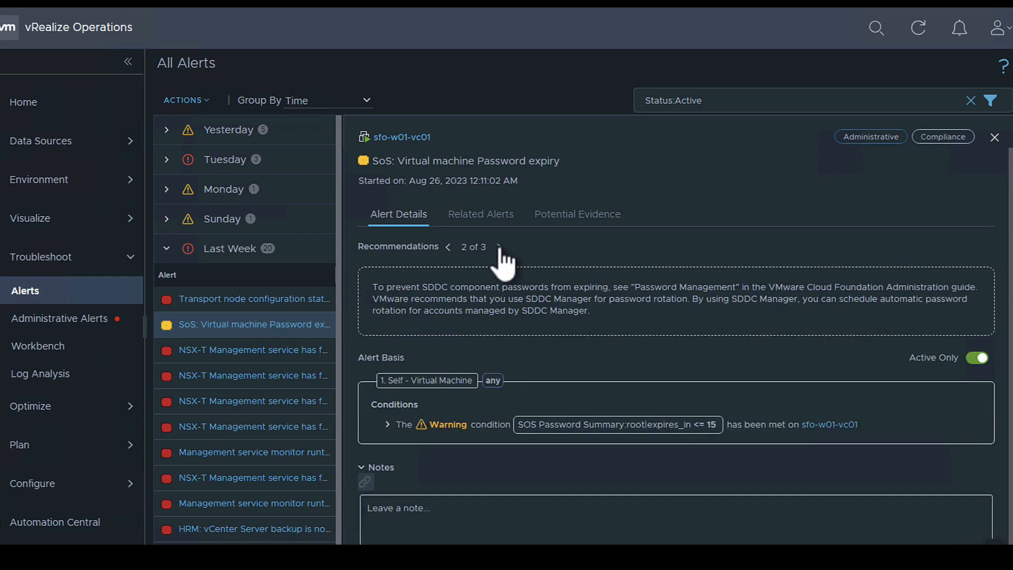